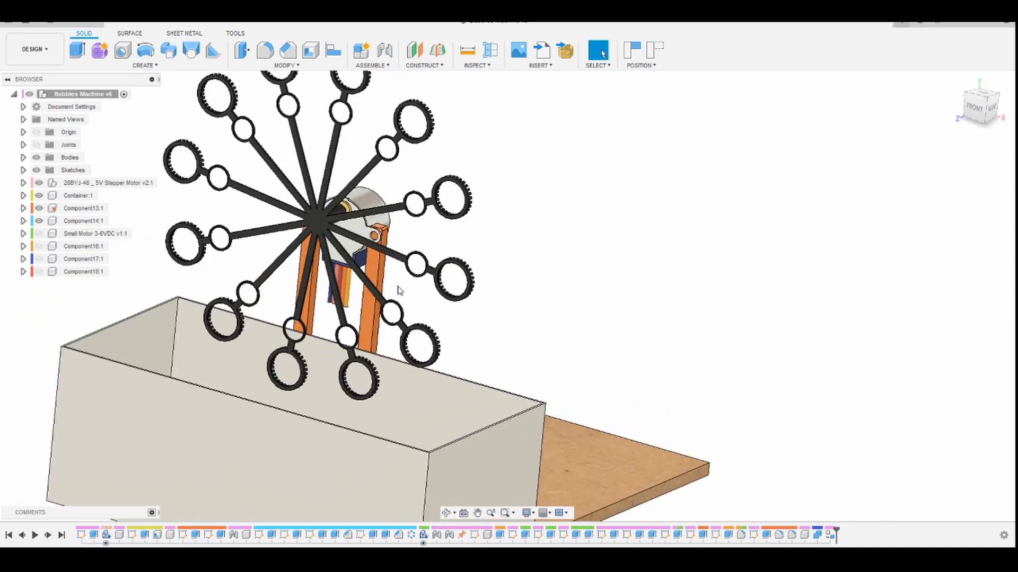
left_click_drag(399, 291, 273, 260)
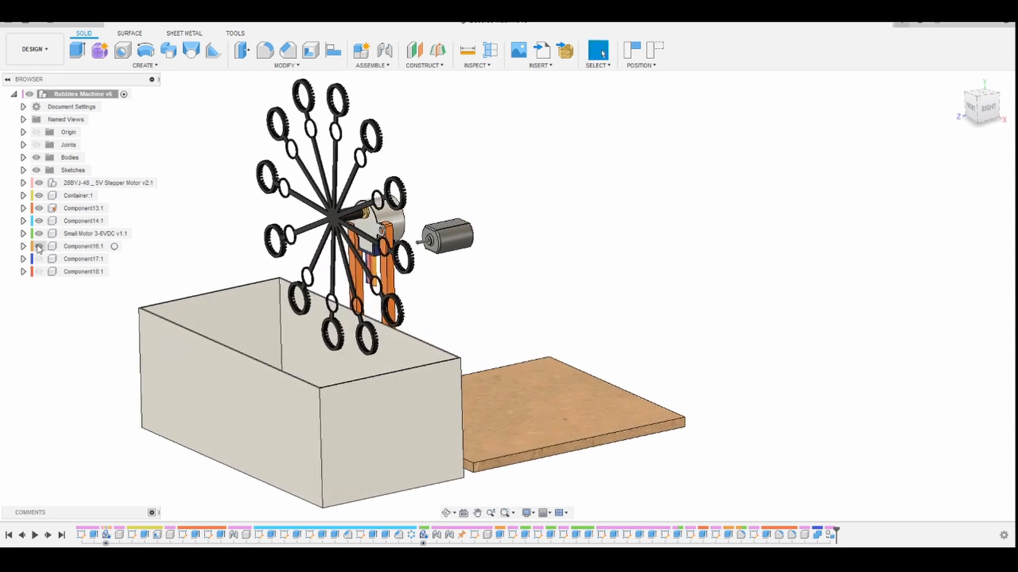
left_click(39, 259)
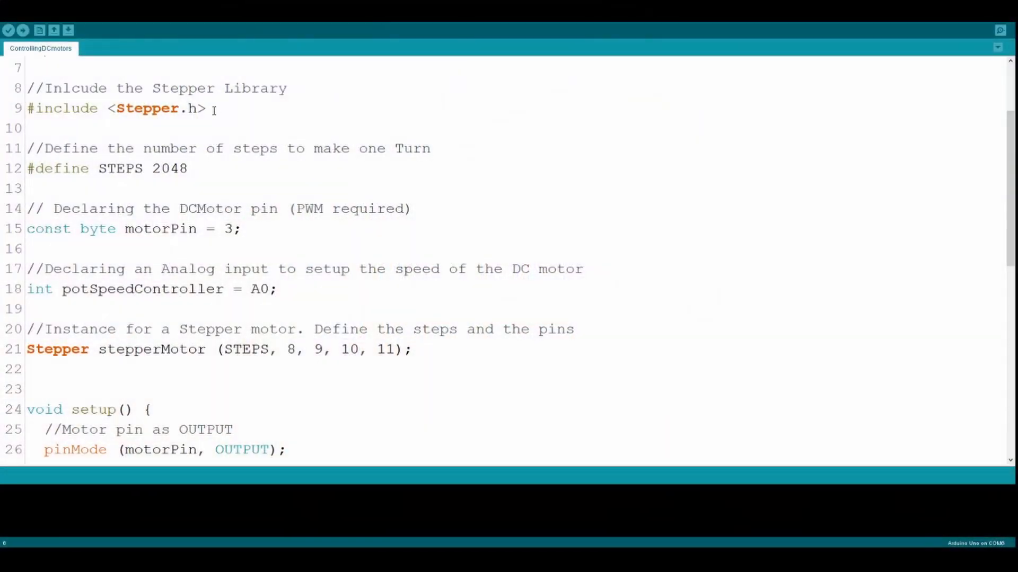
left_click(207, 136)
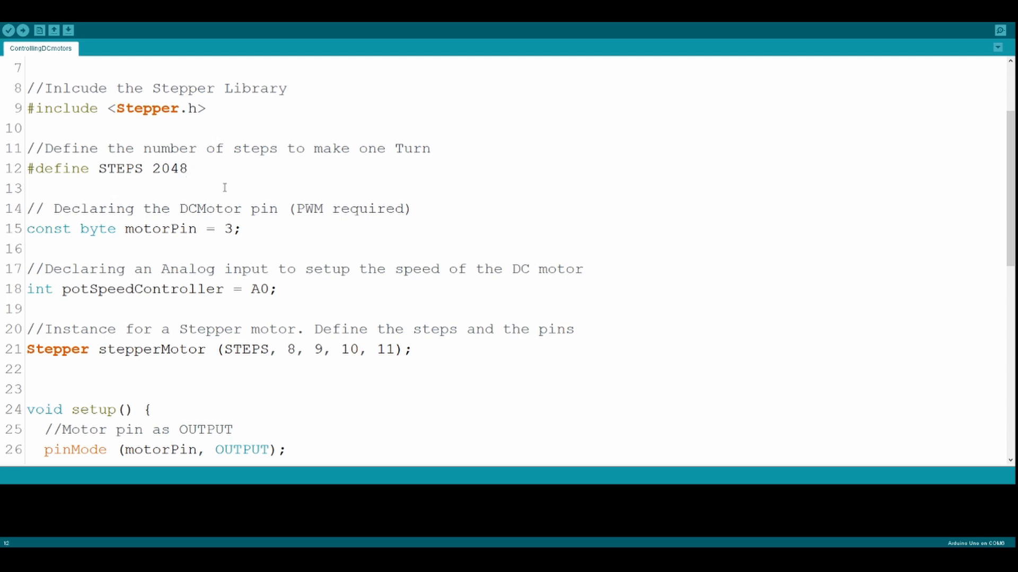
mouse_move(532, 262)
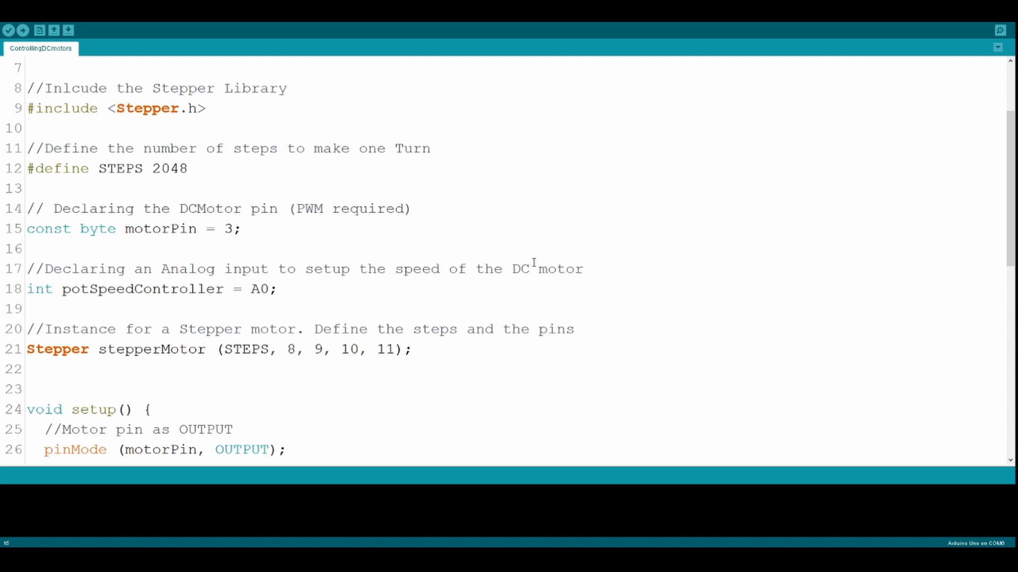
left_click(242, 229)
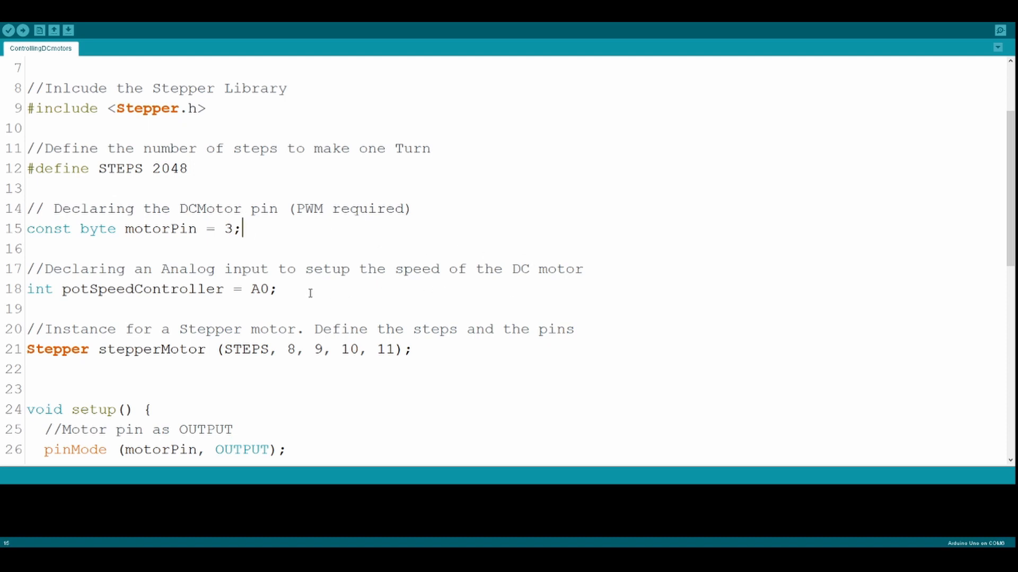
scroll("down", 3)
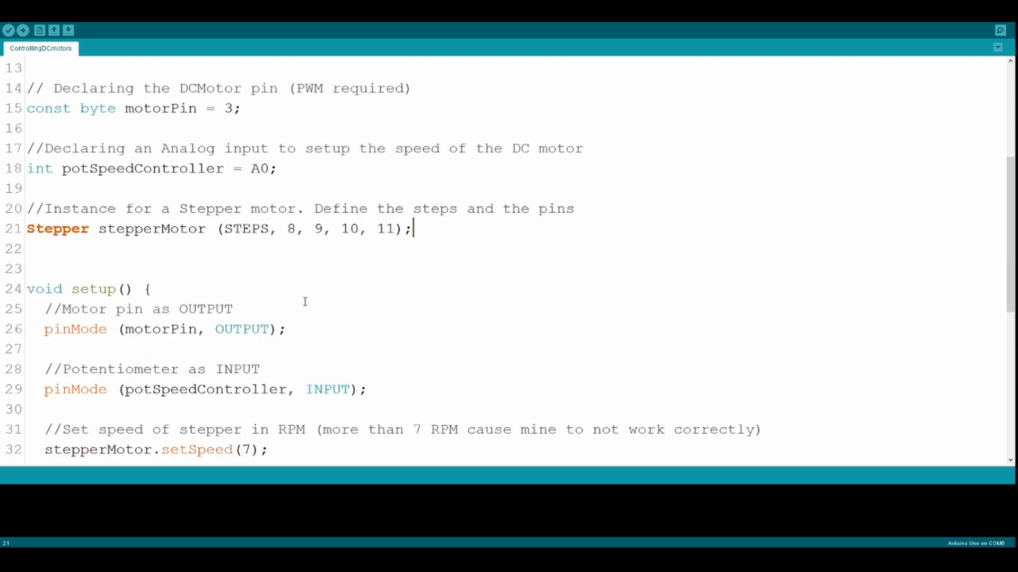
left_click(288, 329)
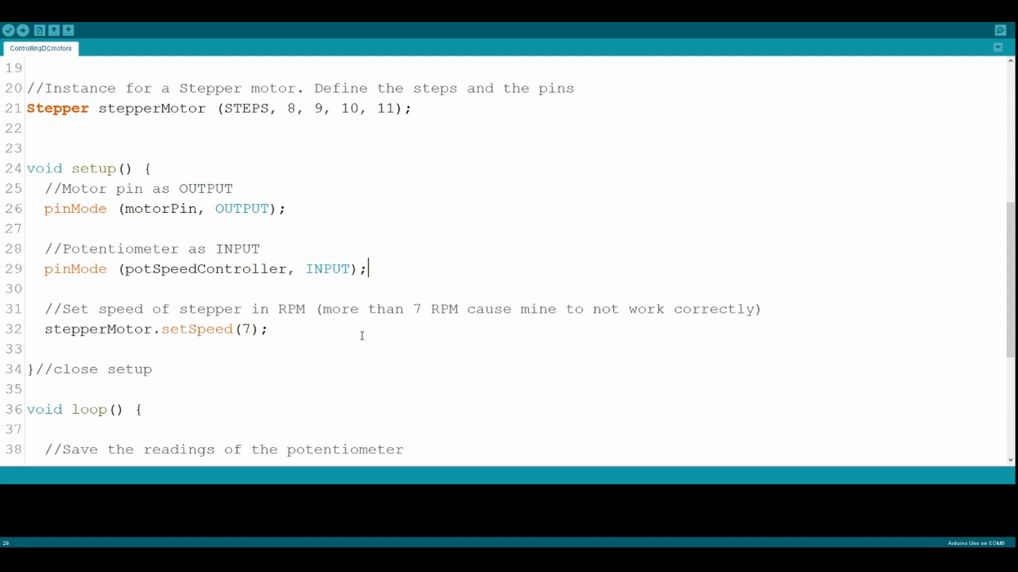
left_click(269, 329)
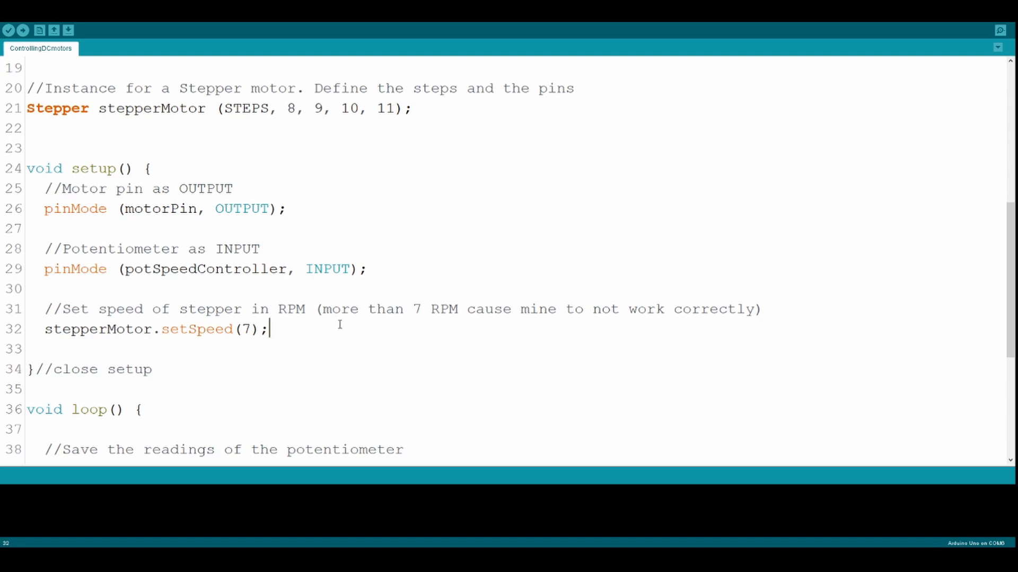
scroll("down", 3)
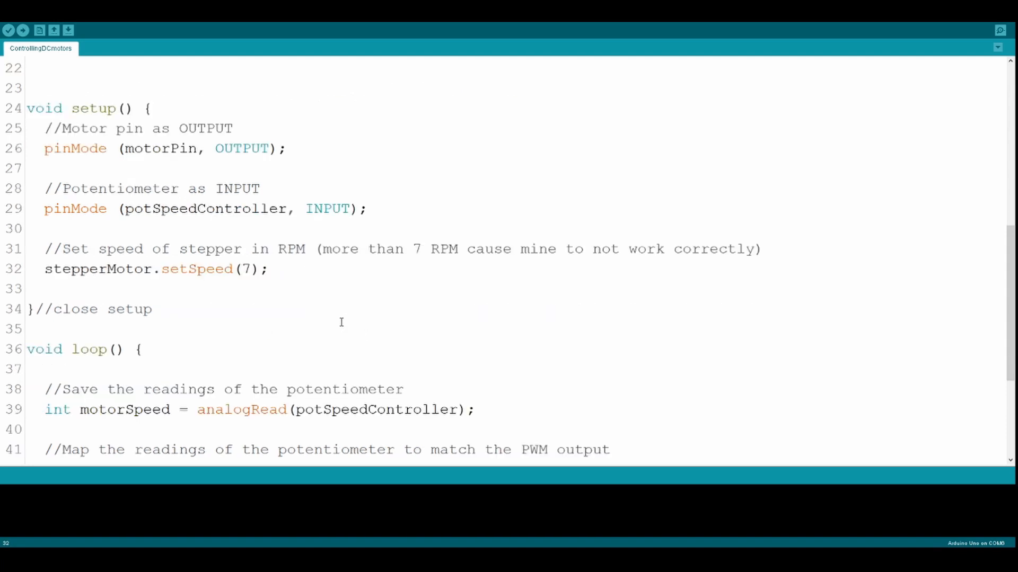